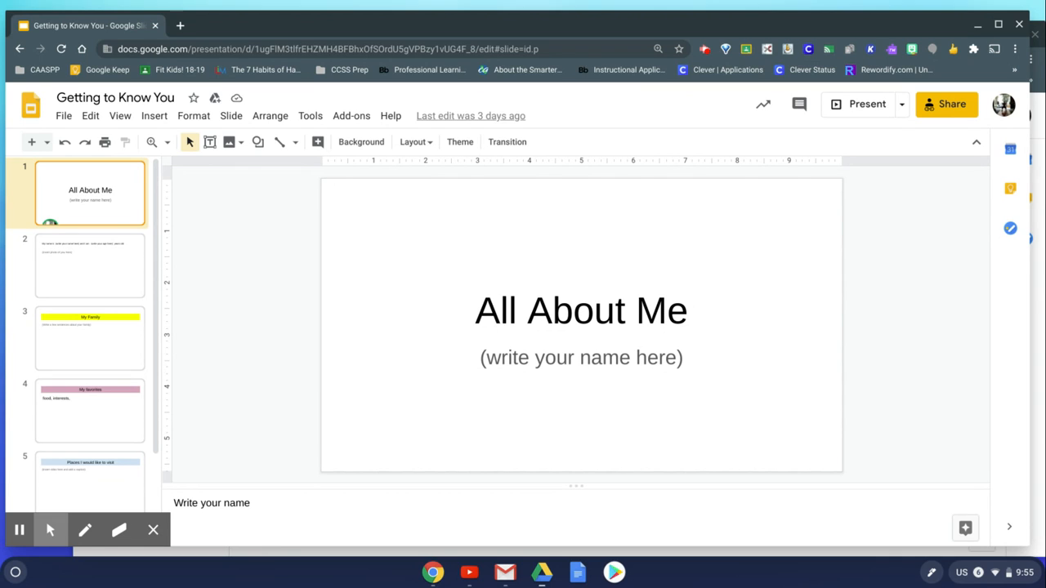
mouse_move(297, 278)
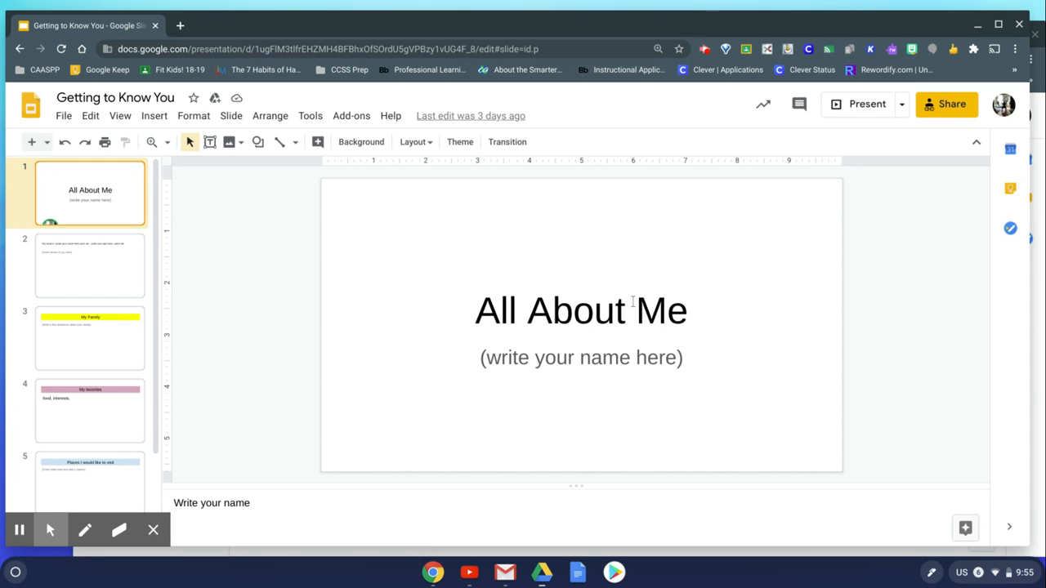
mouse_move(411, 301)
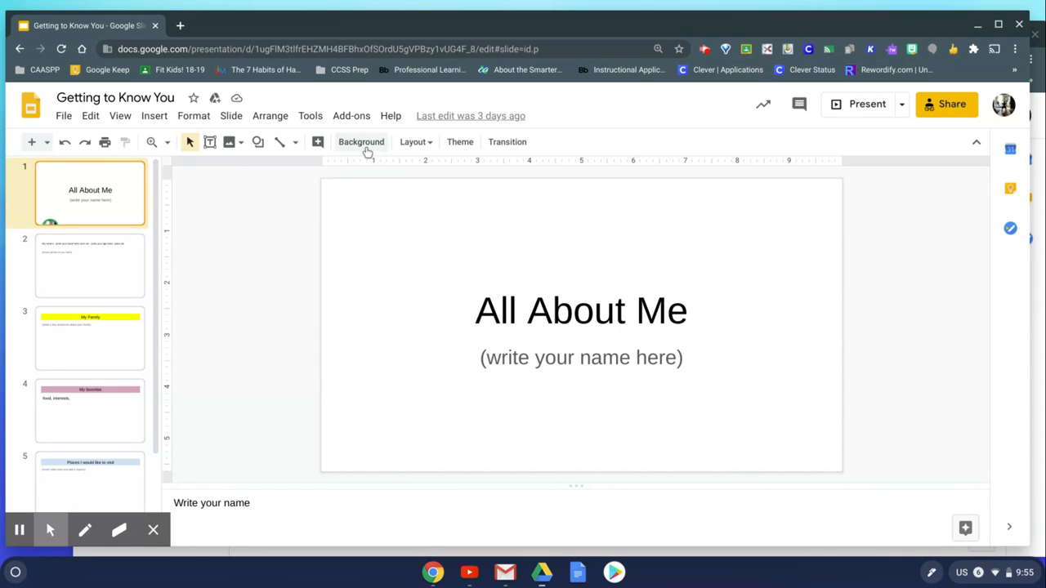
mouse_move(361, 142)
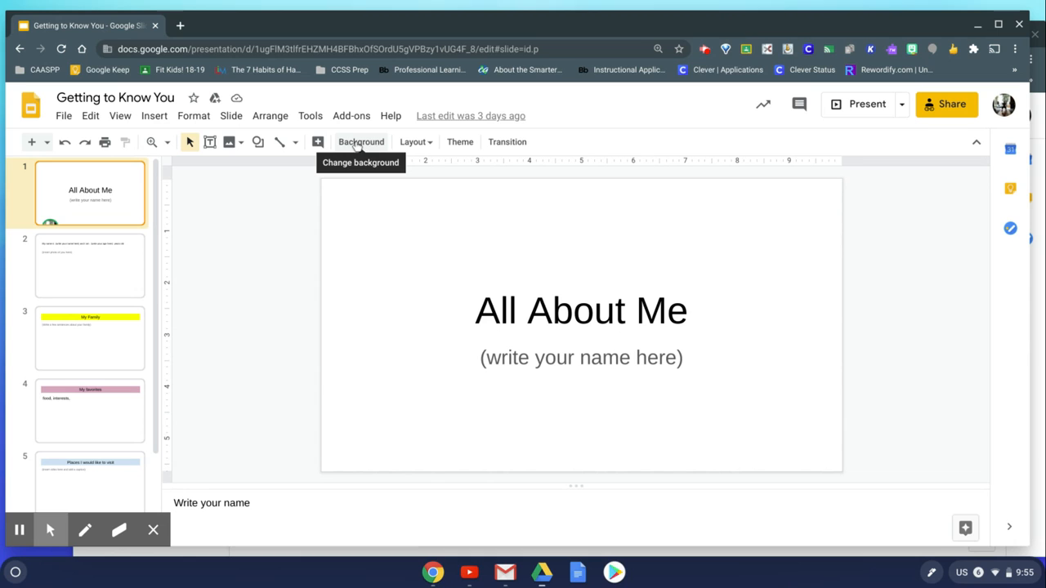
Step: Set the title slide's background to solid cyan from the Background colour palette
click(360, 141)
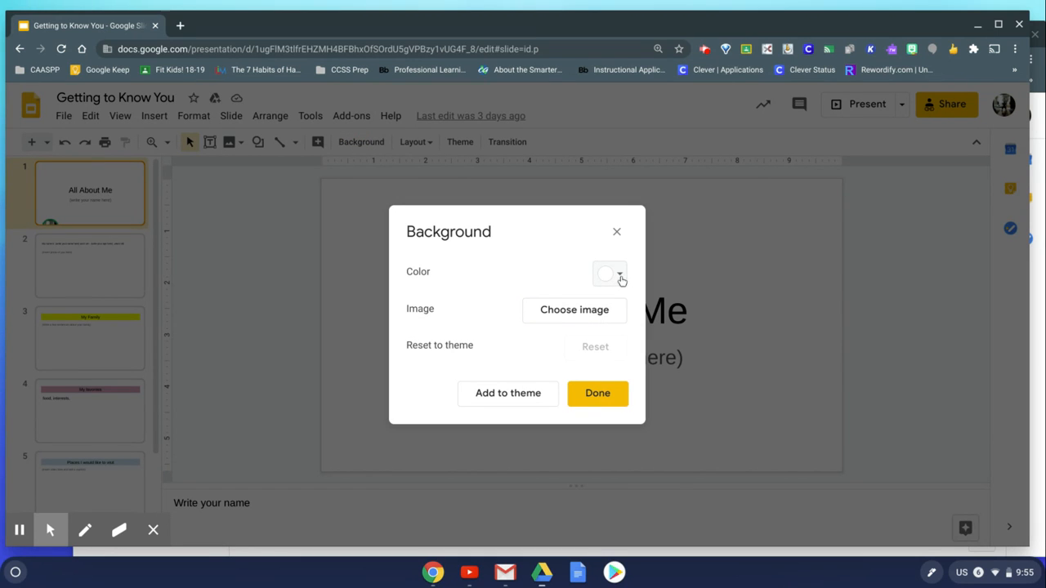
click(609, 273)
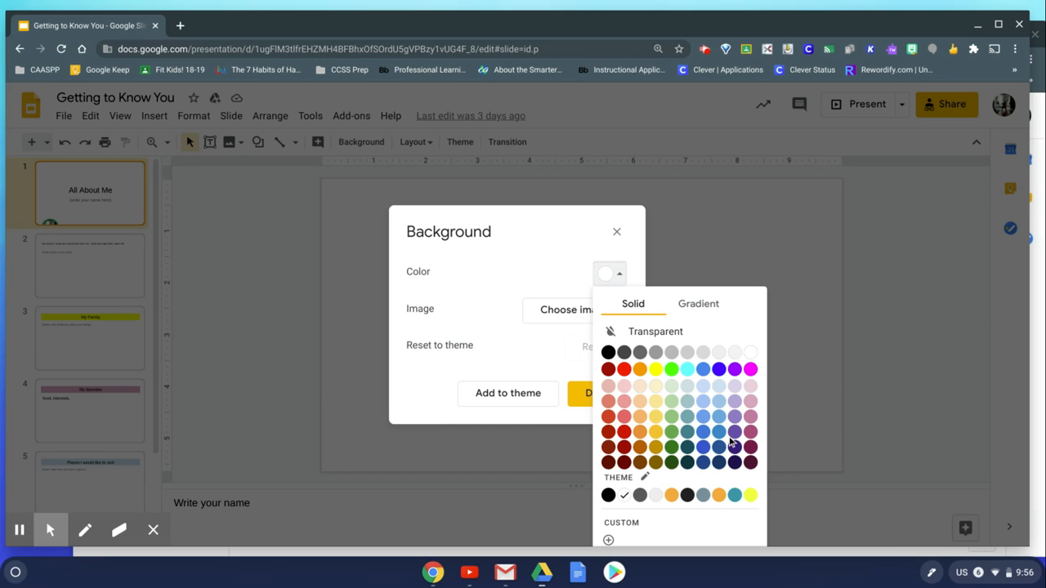
mouse_move(703, 369)
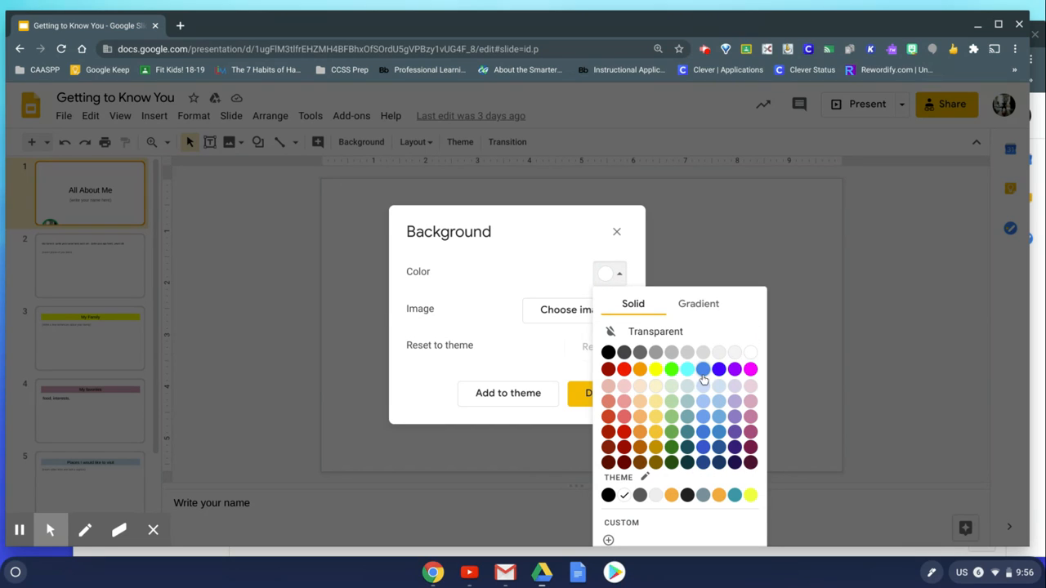
click(687, 369)
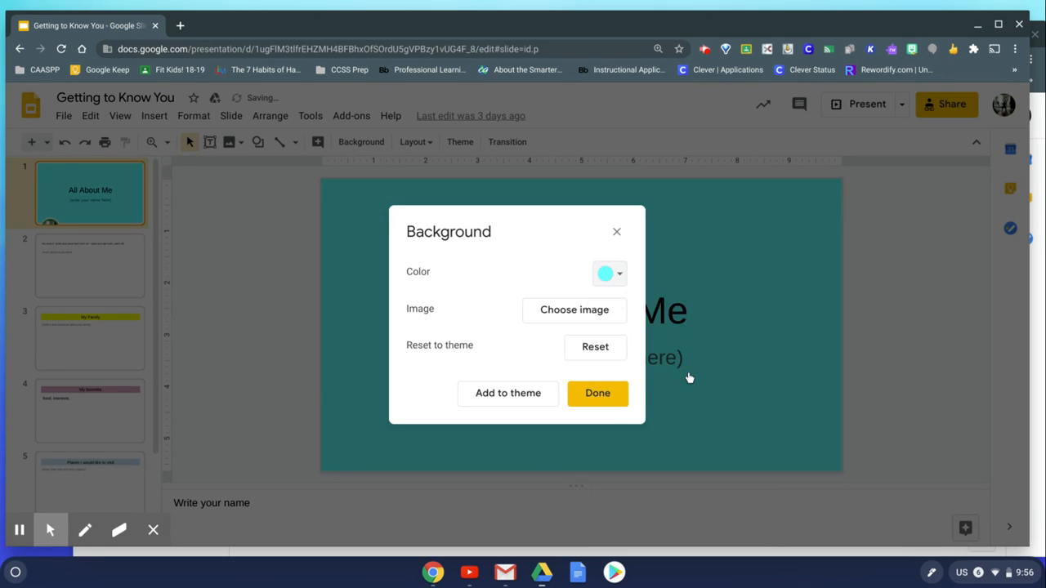
click(598, 393)
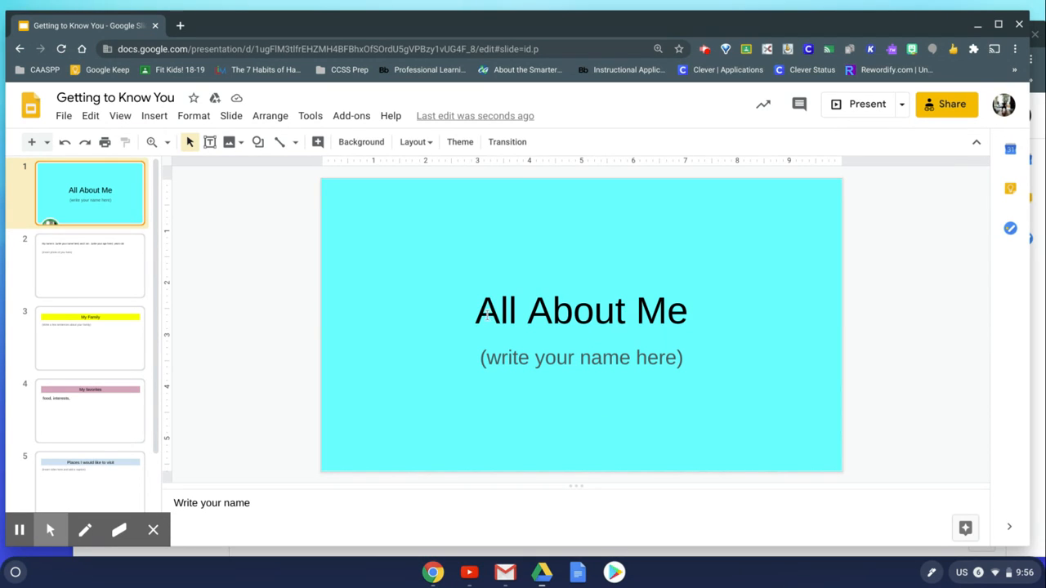
double_click(581, 310)
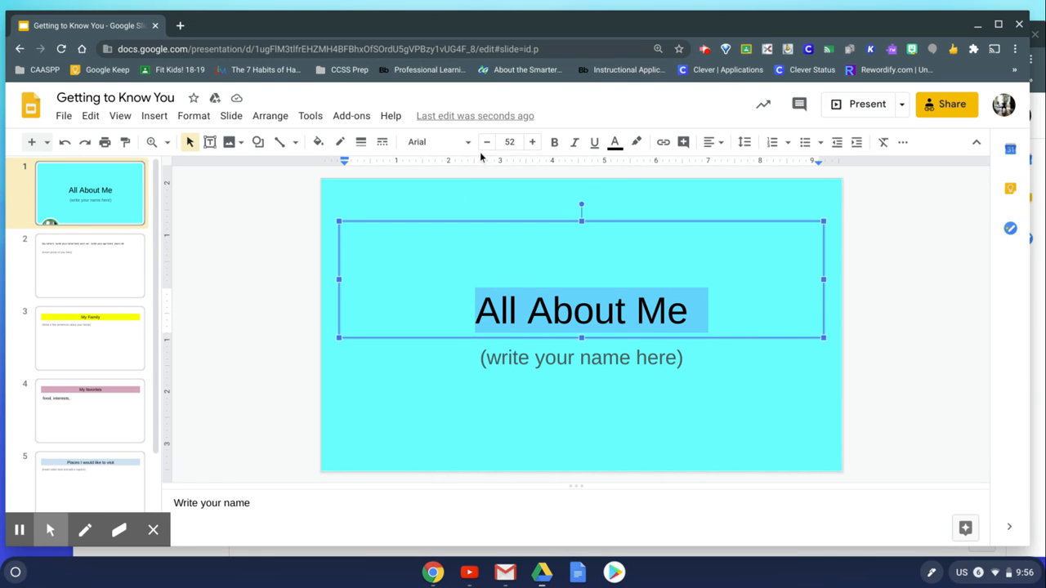
click(614, 142)
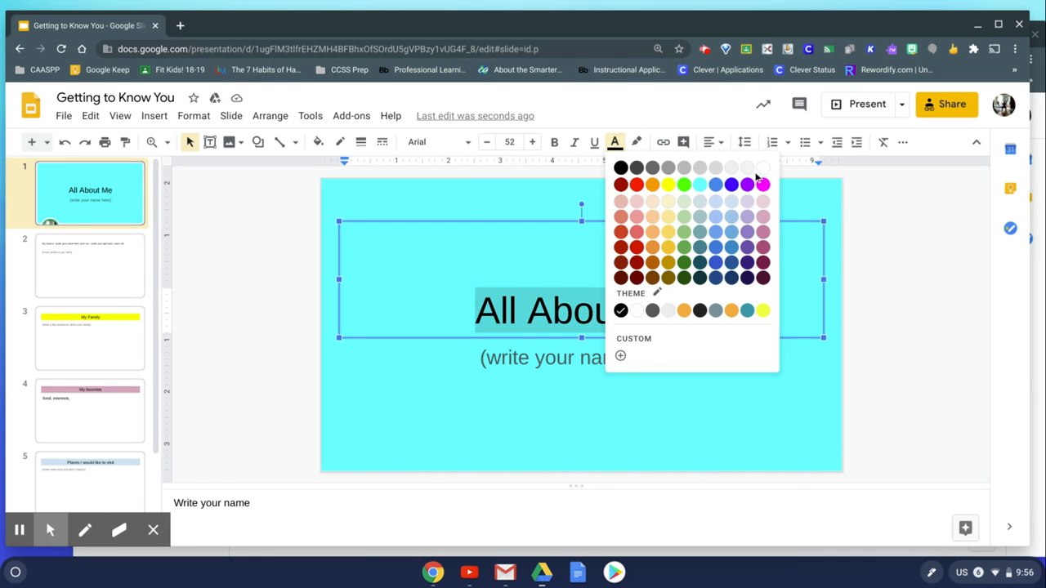
click(763, 167)
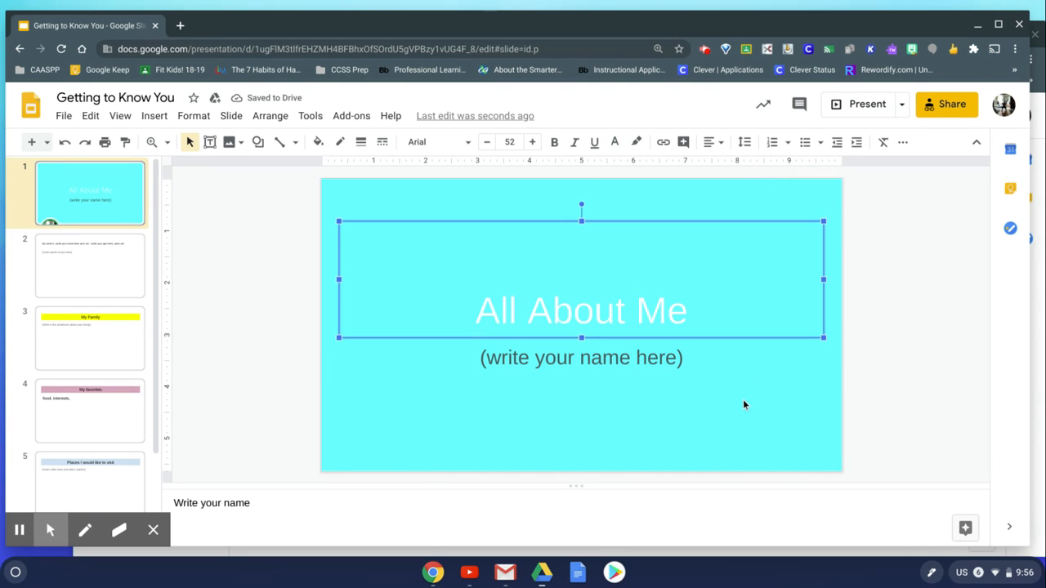
mouse_move(638, 286)
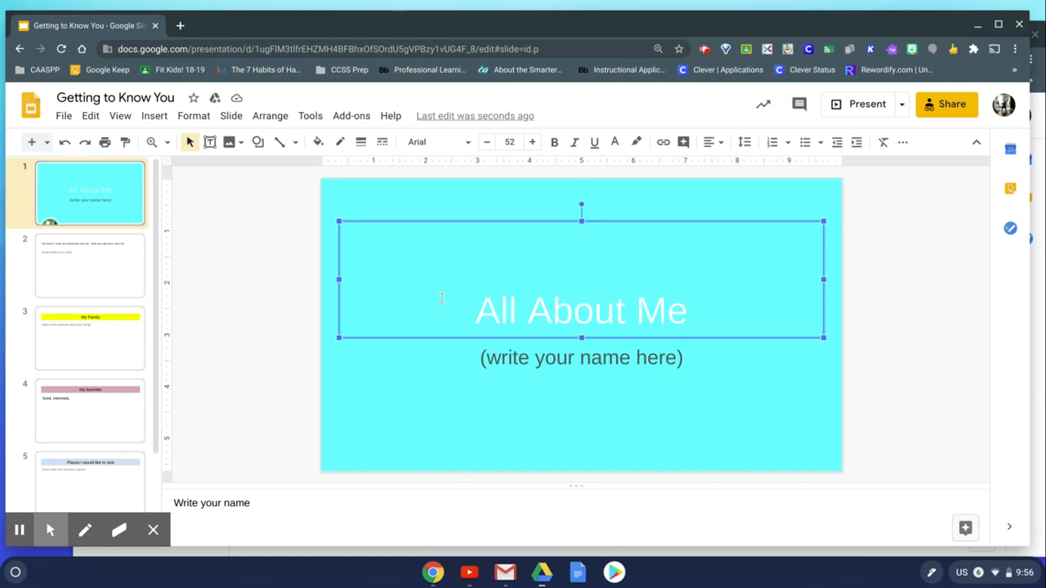
triple_click(581, 310)
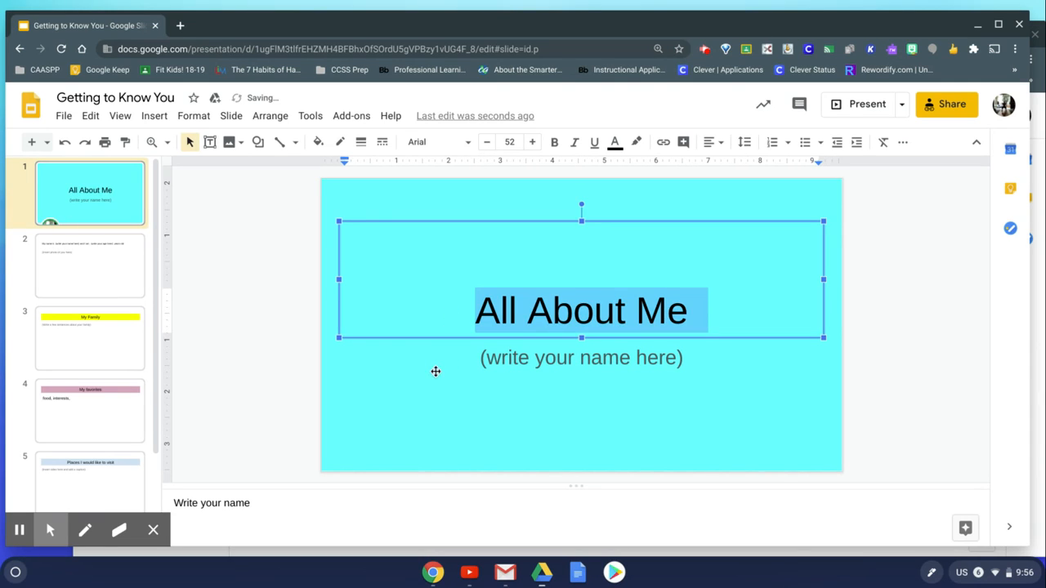
click(479, 420)
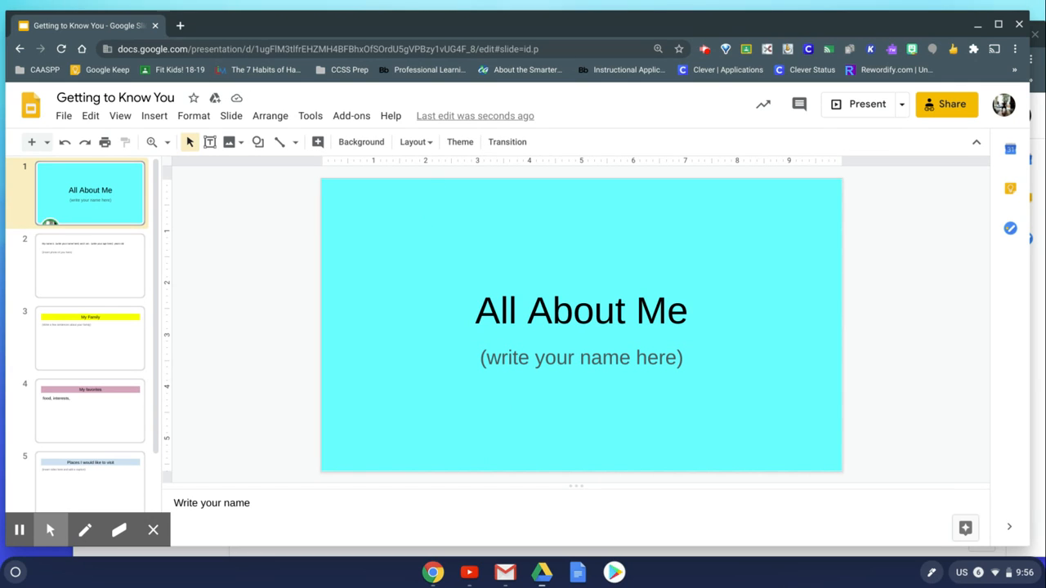
mouse_move(401, 180)
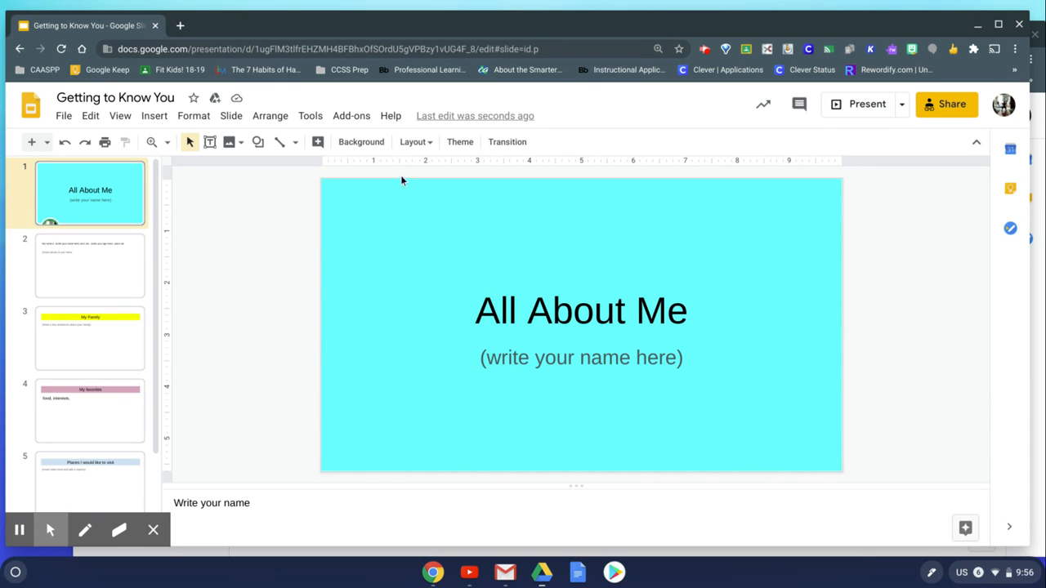
mouse_move(361, 142)
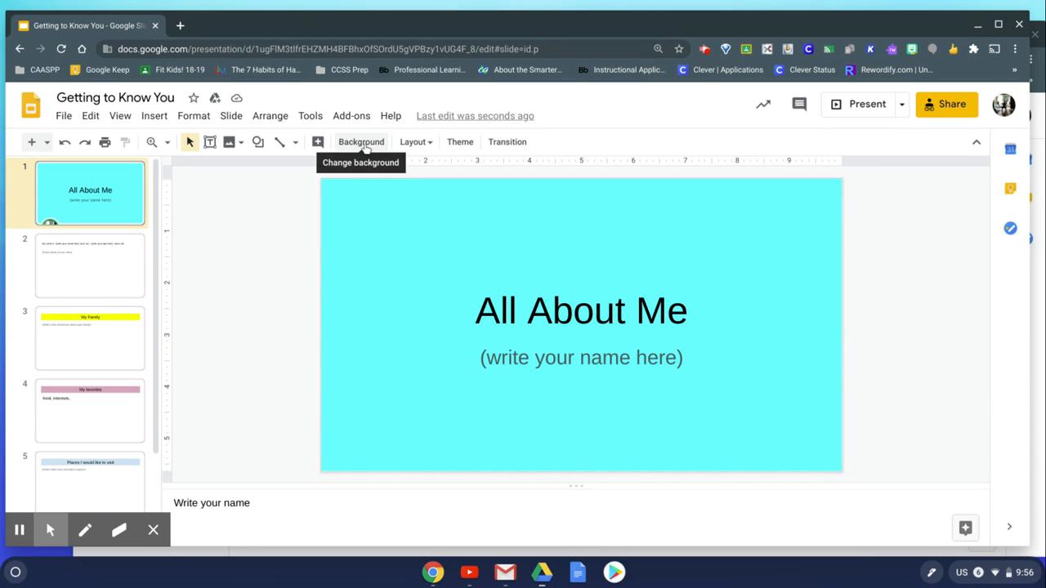
Step: Reopen the slide Background settings and start choosing a background image
click(360, 142)
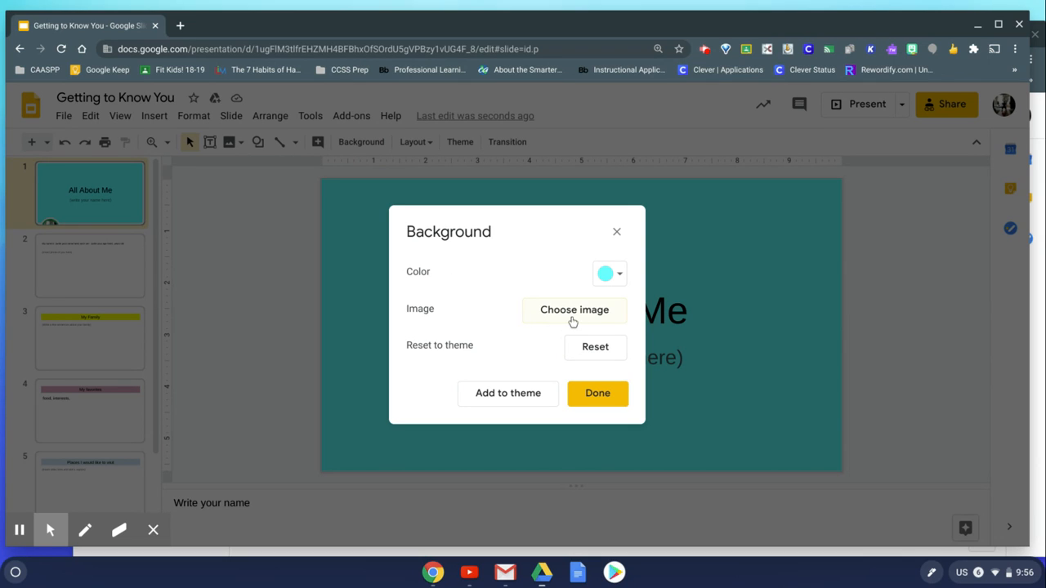
mouse_move(574, 318)
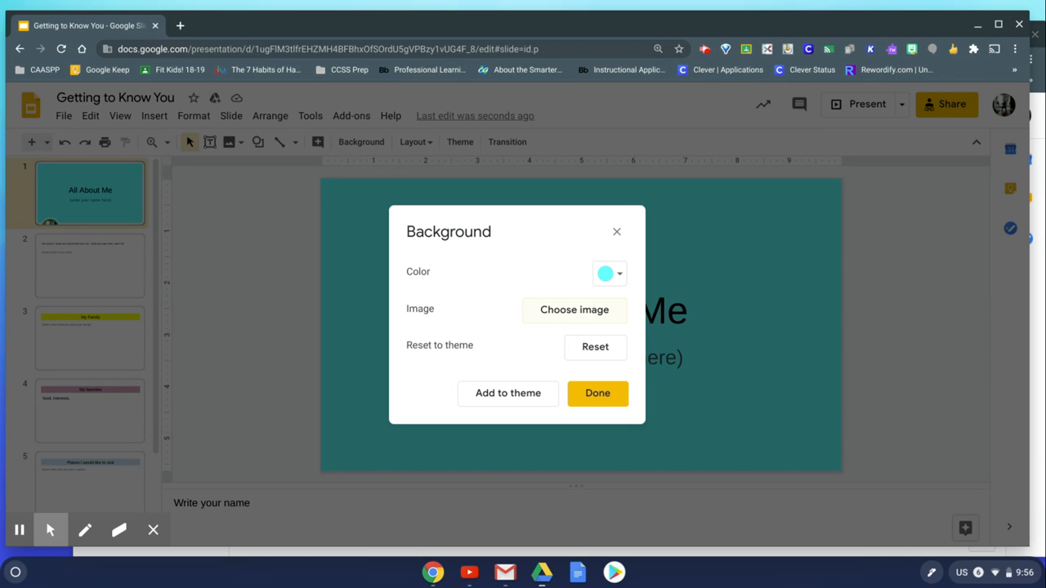
click(574, 310)
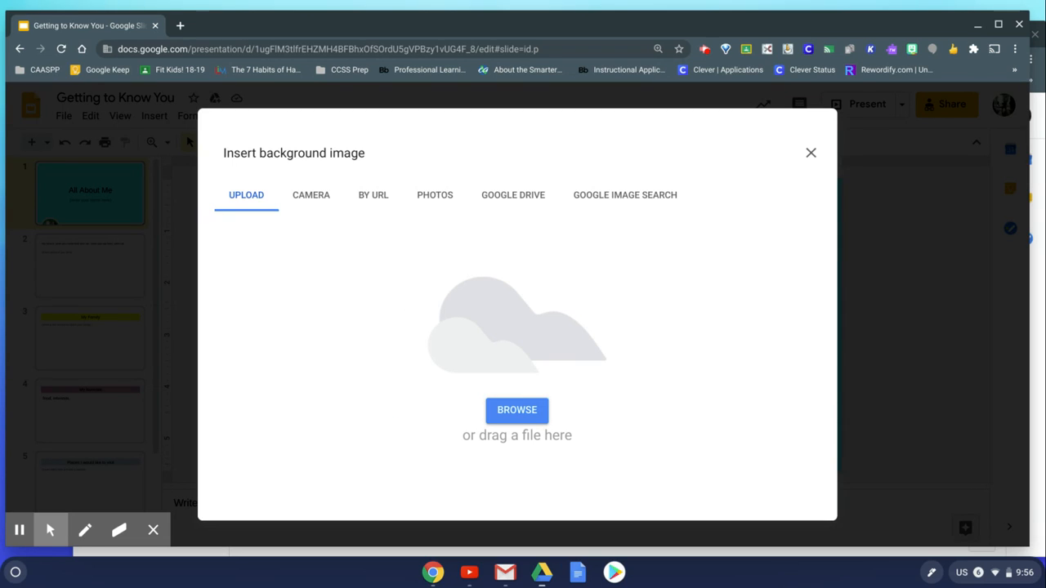
mouse_move(248, 198)
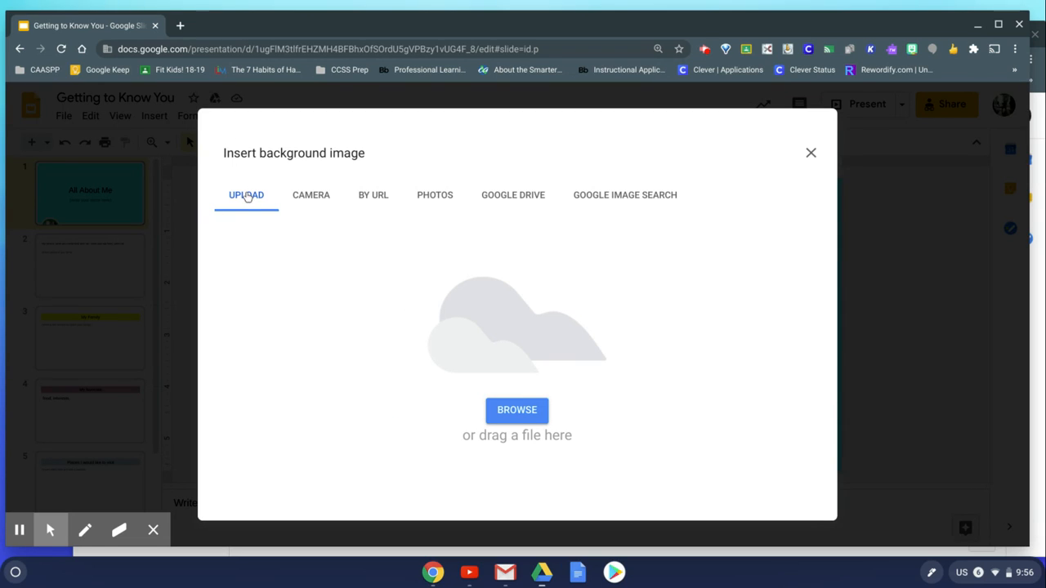
mouse_move(555, 407)
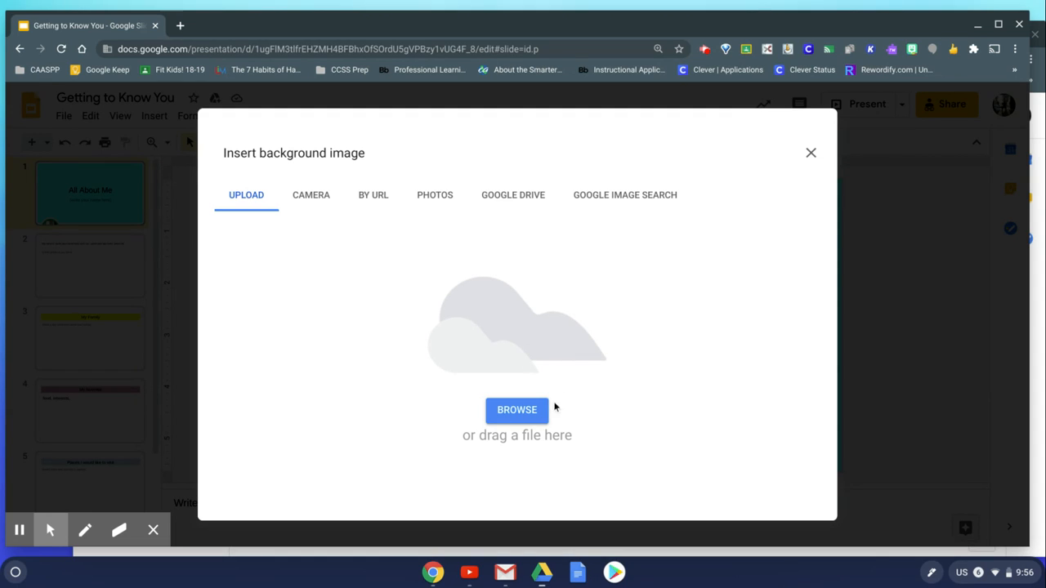
mouse_move(306, 195)
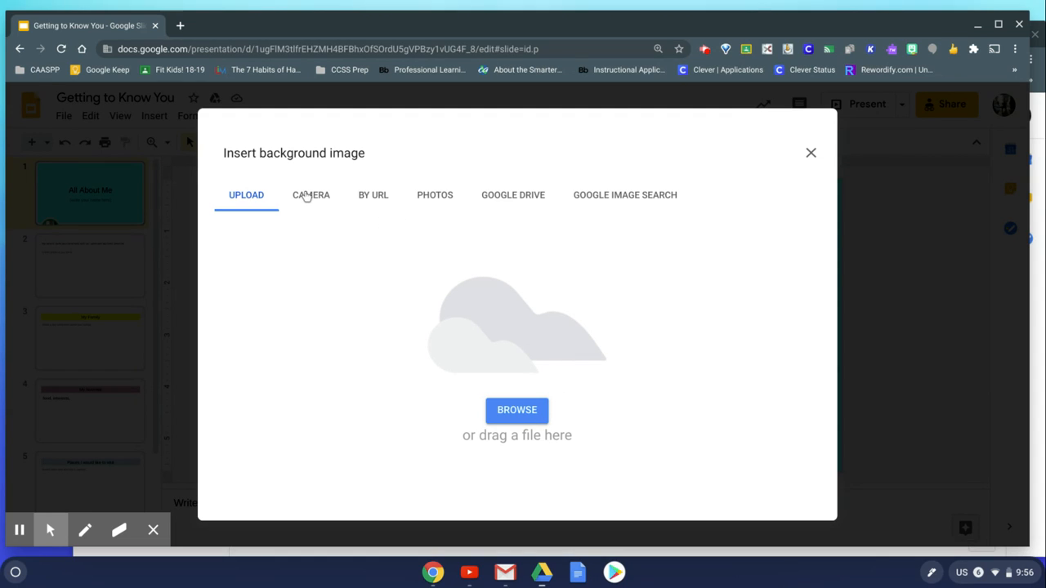
mouse_move(310, 199)
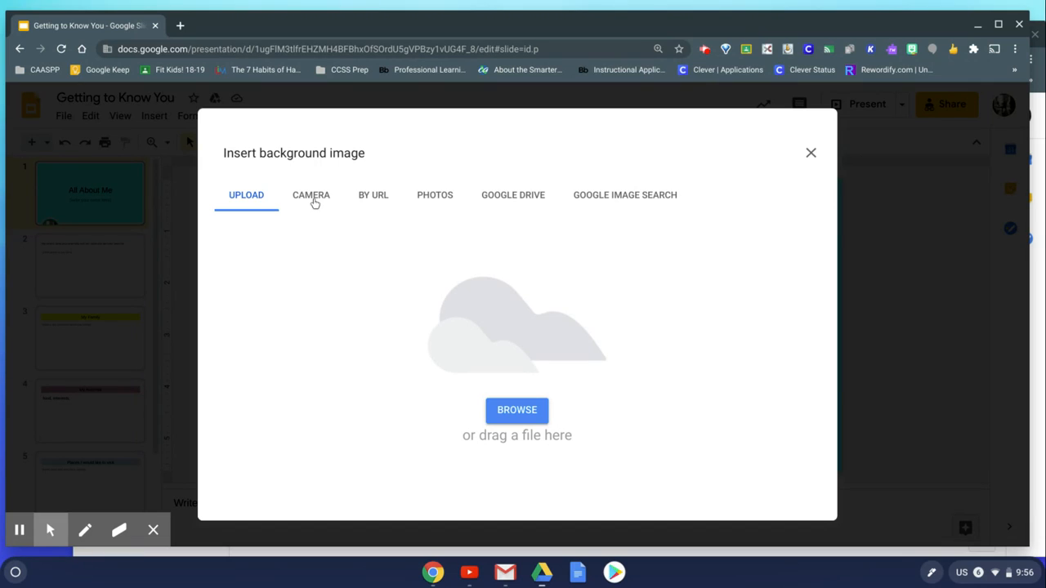
mouse_move(447, 202)
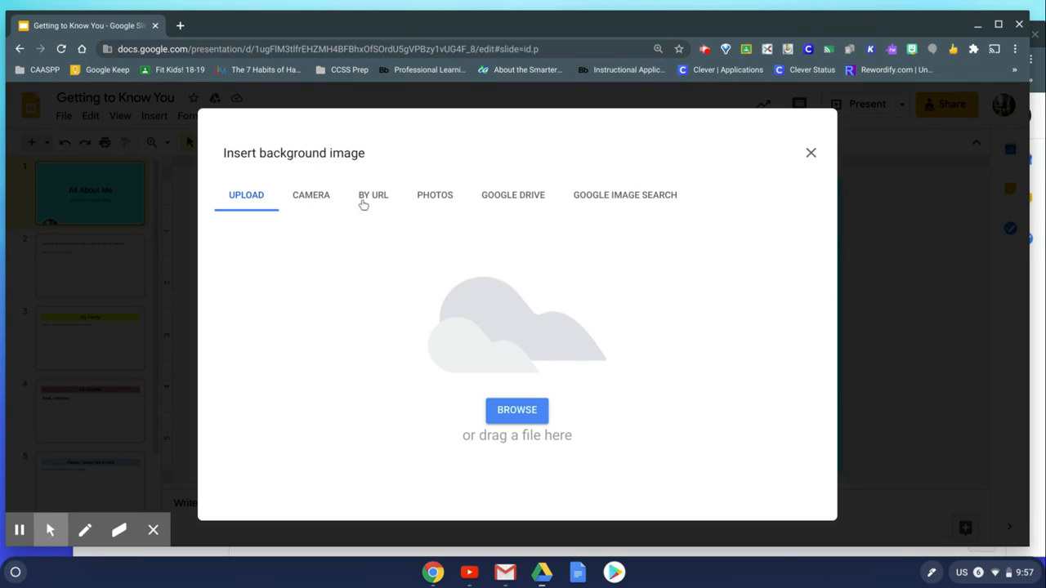
mouse_move(640, 200)
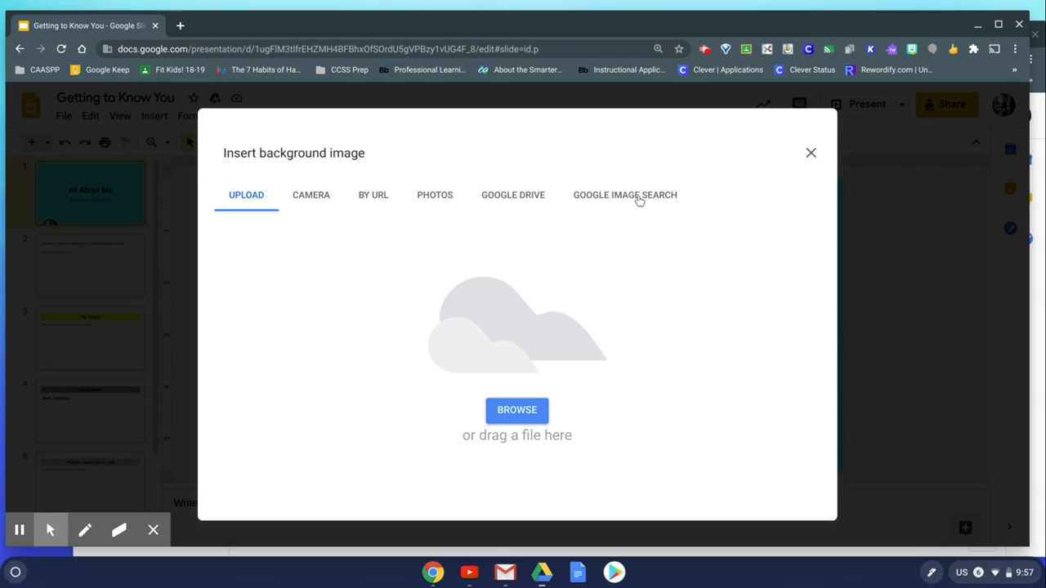
Step: Switch the Insert background image window to the Google Image Search tab
click(625, 194)
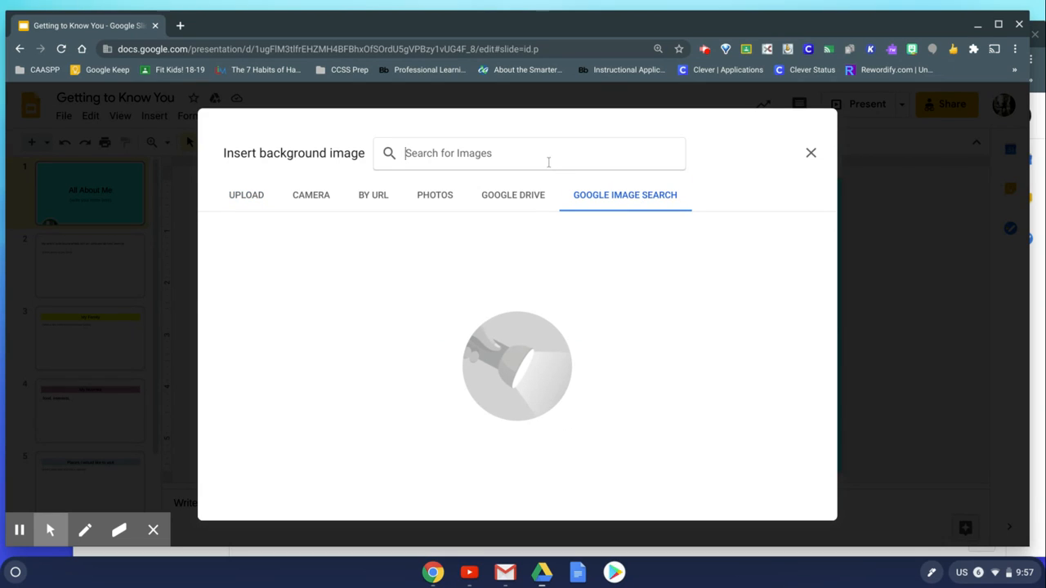
Step: Search Google Images for 'skateboard' and select the side-view skateboard photo
text(skateboard)
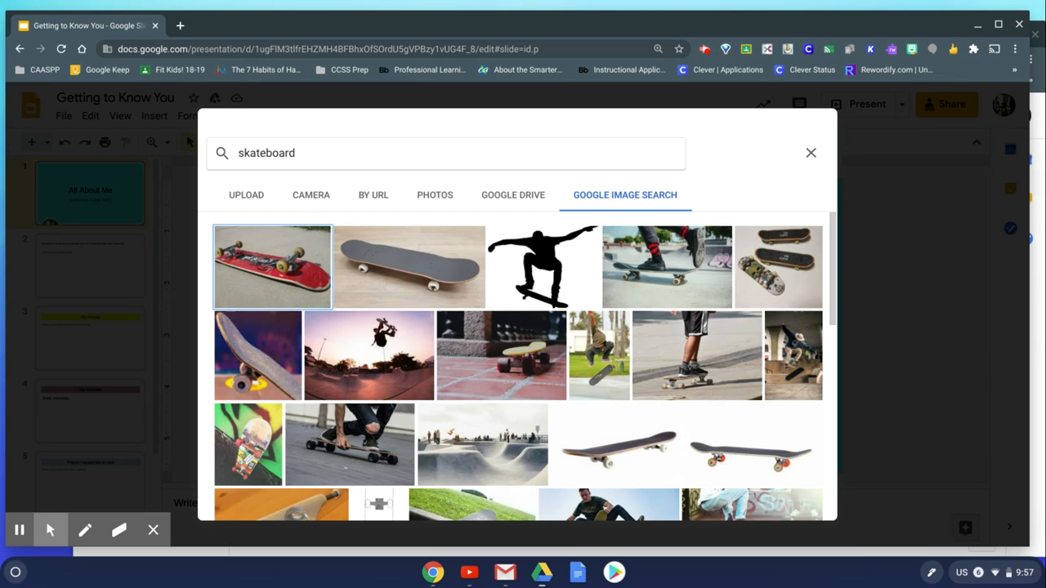
mouse_move(609, 355)
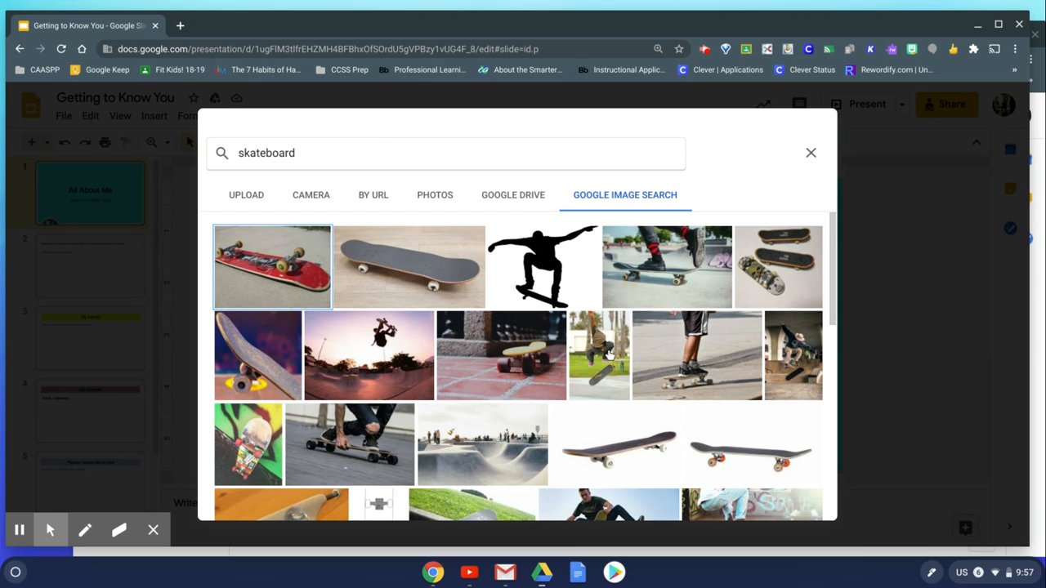
scroll(down, 3)
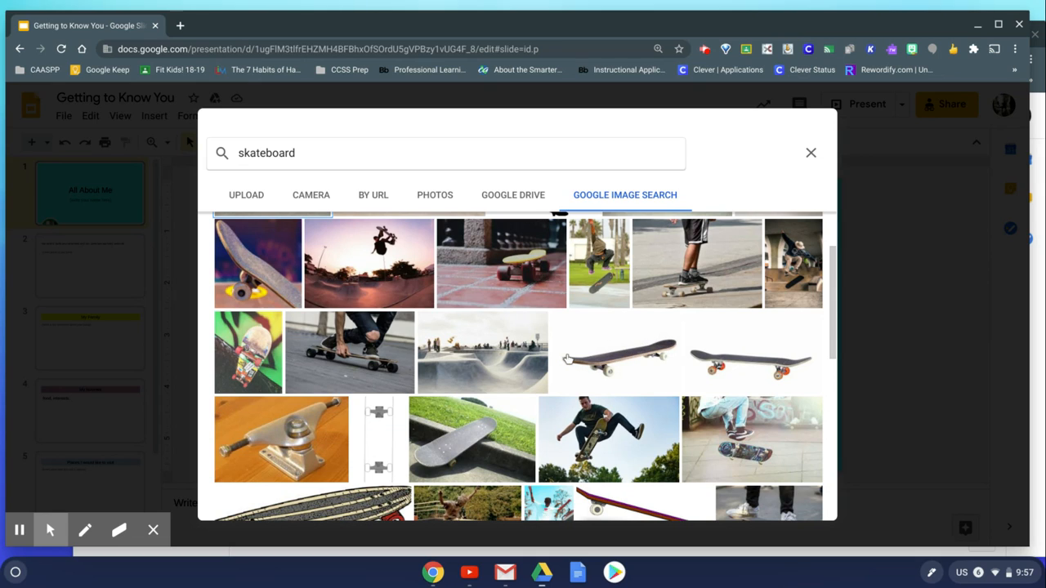
mouse_move(681, 336)
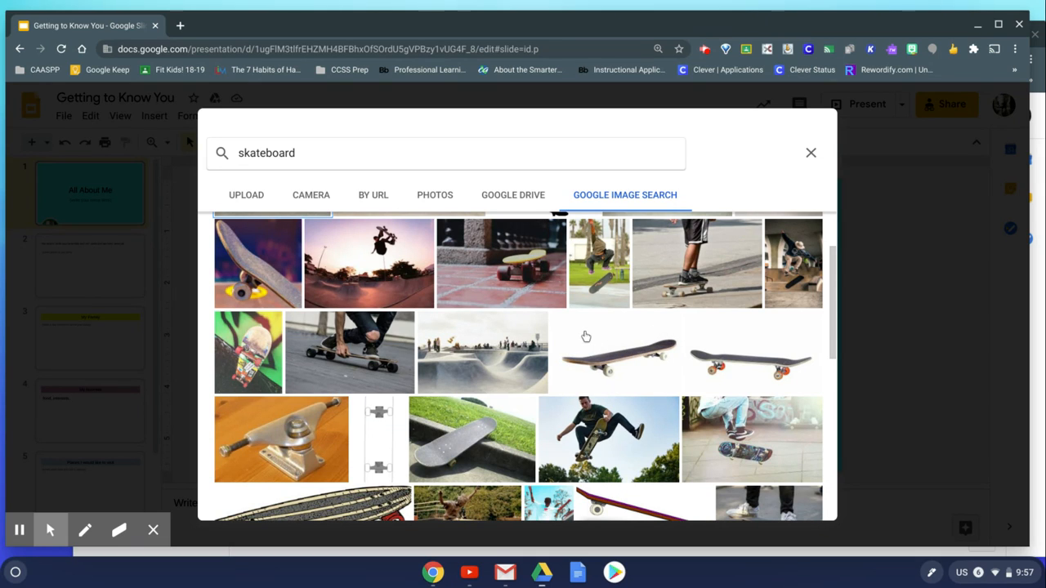
mouse_move(593, 340)
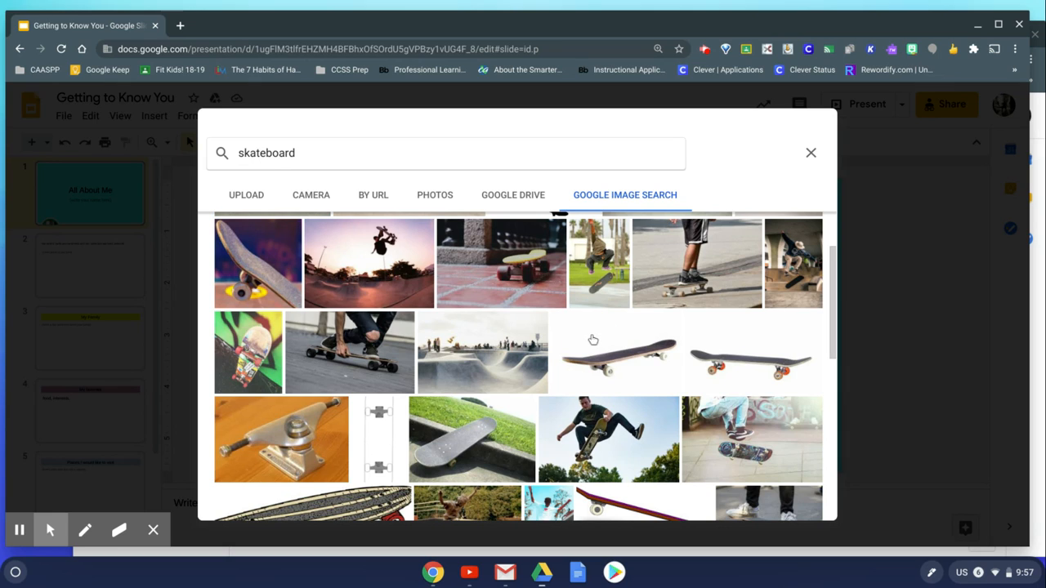
click(615, 352)
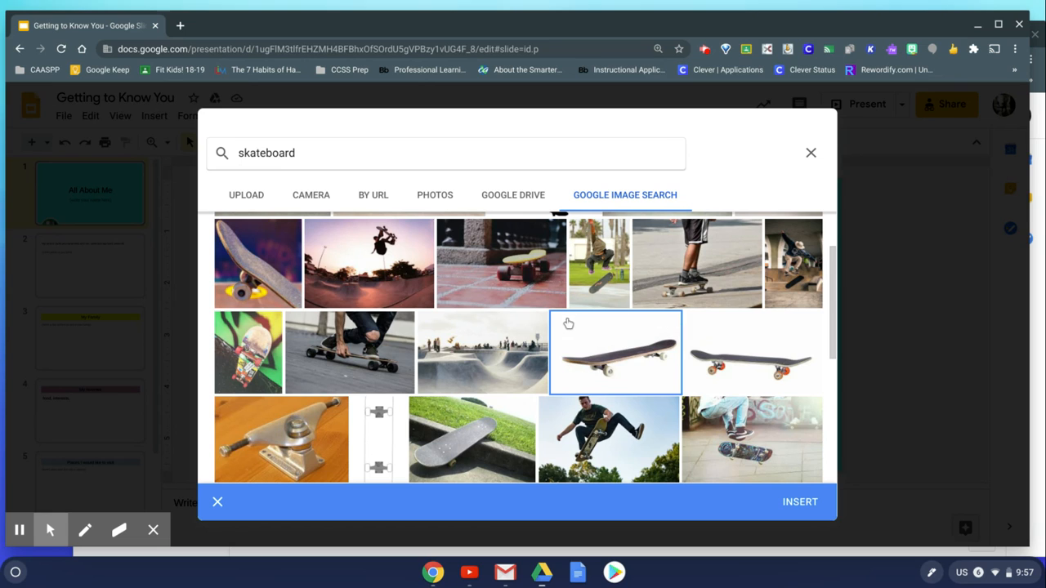
mouse_move(795, 512)
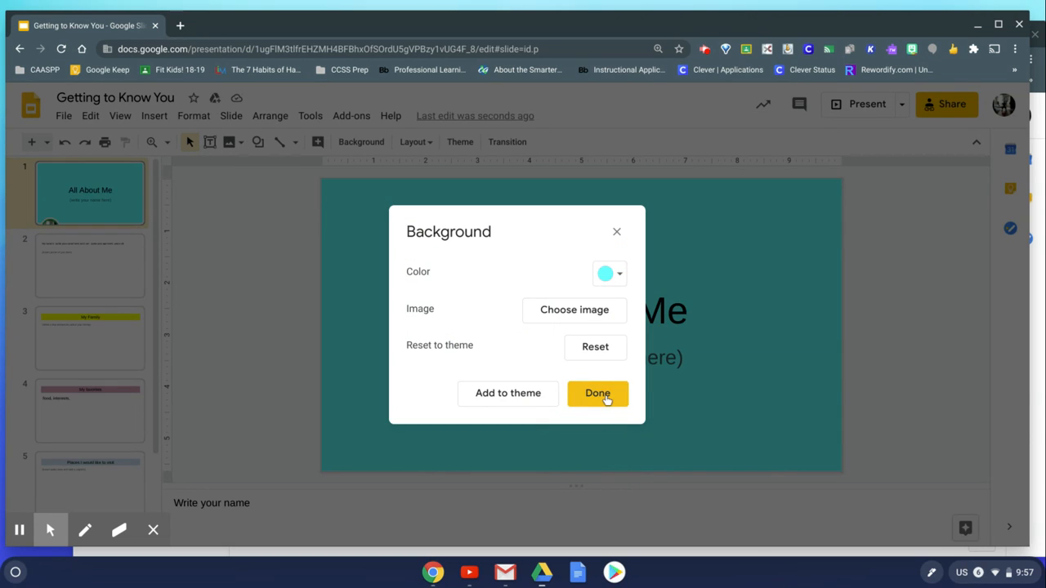
Step: Confirm the side-view skateboard photo as the title slide's background
click(598, 393)
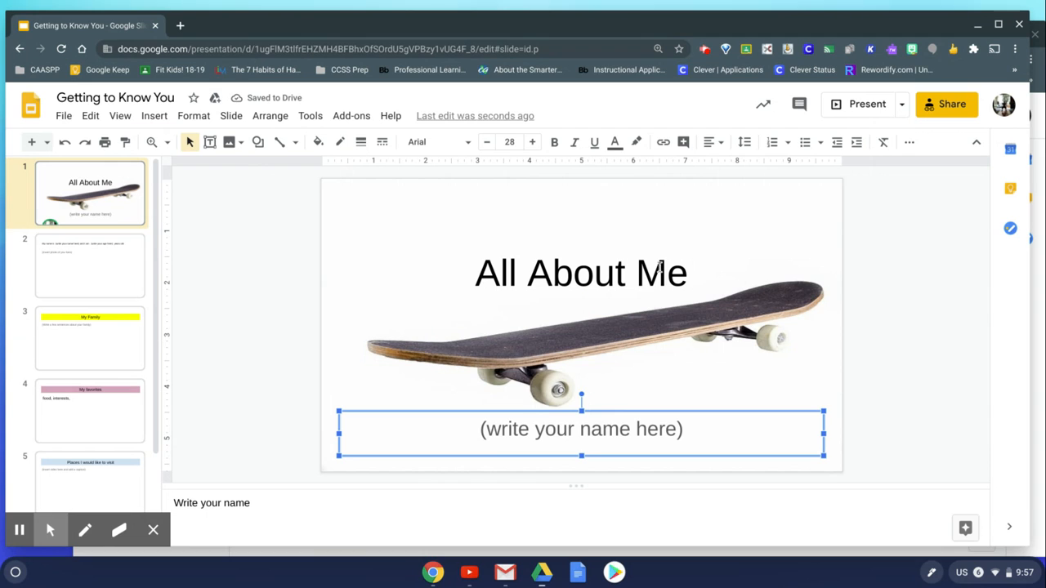
mouse_move(278, 316)
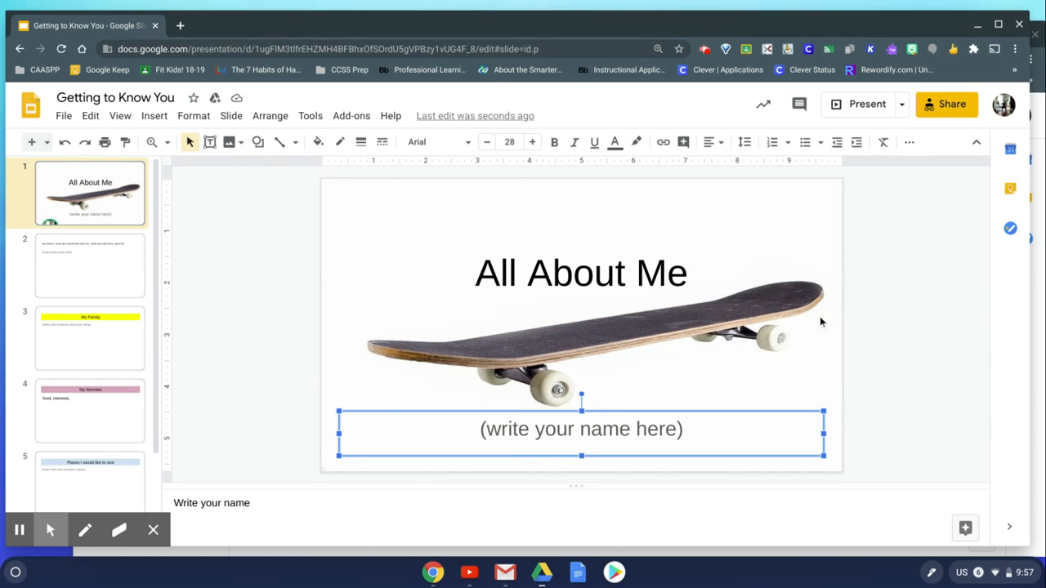
mouse_move(793, 460)
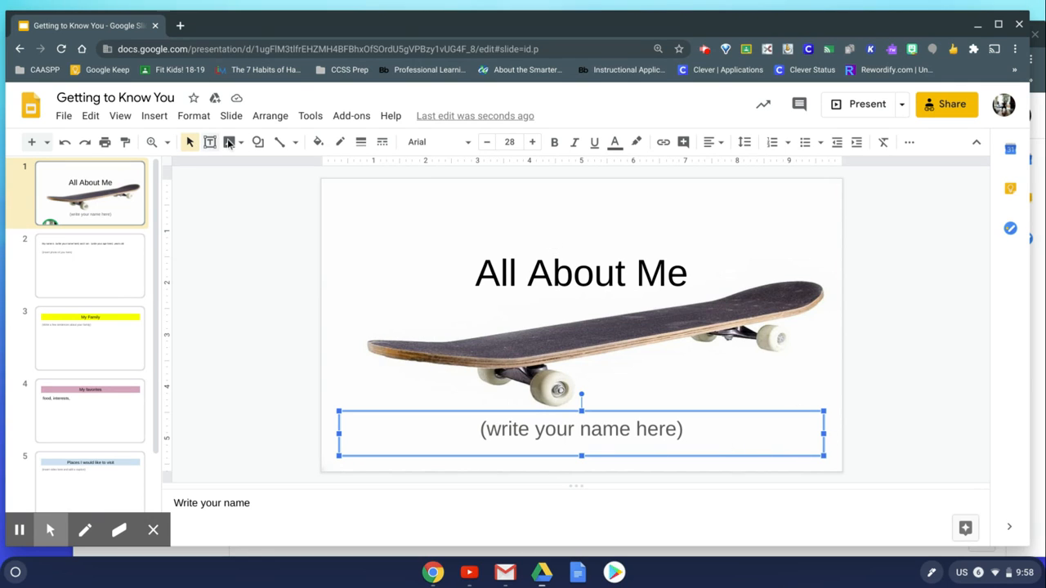
mouse_move(429, 153)
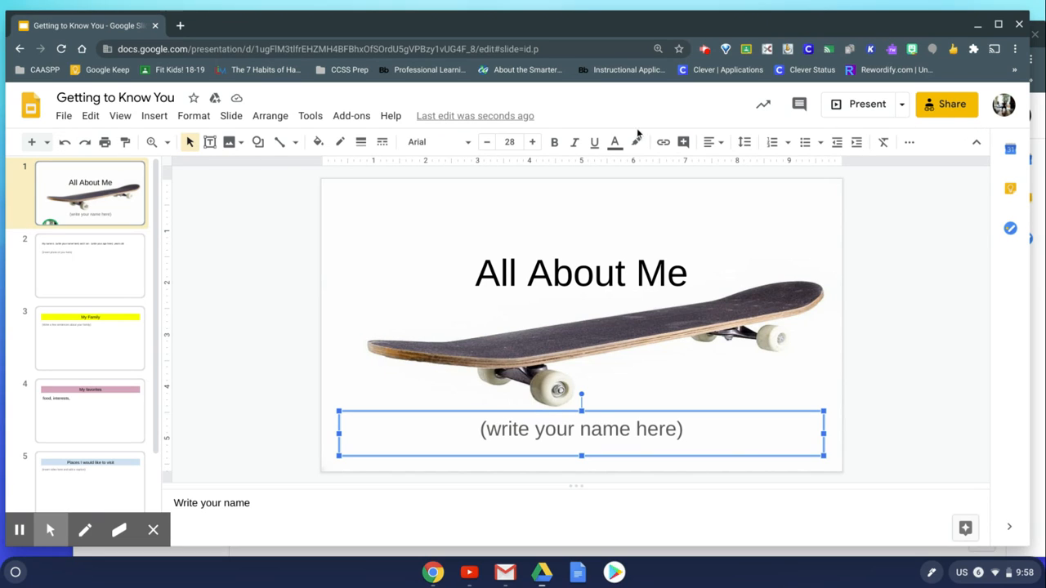
mouse_move(636, 141)
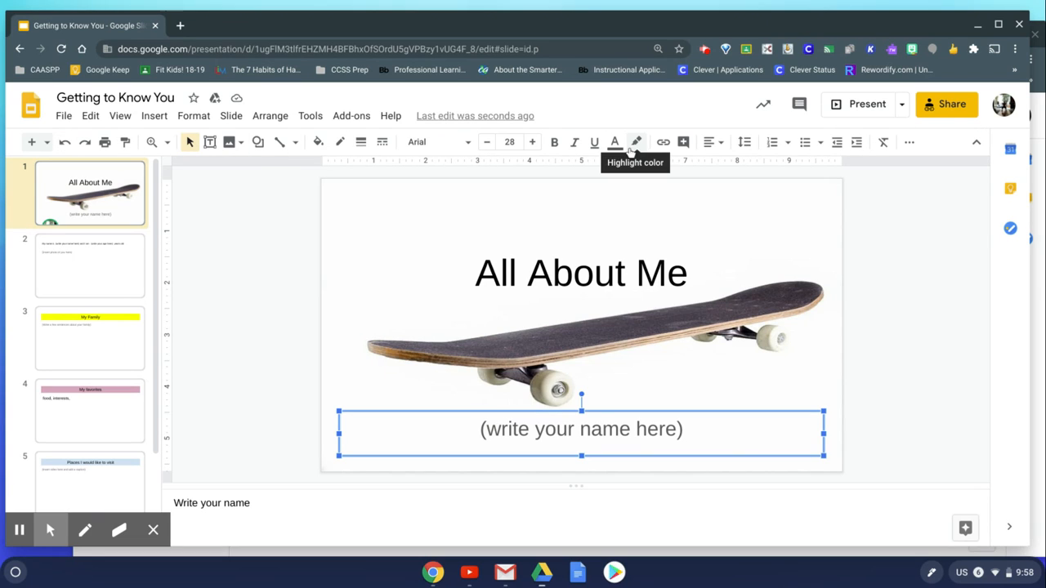
mouse_move(694, 452)
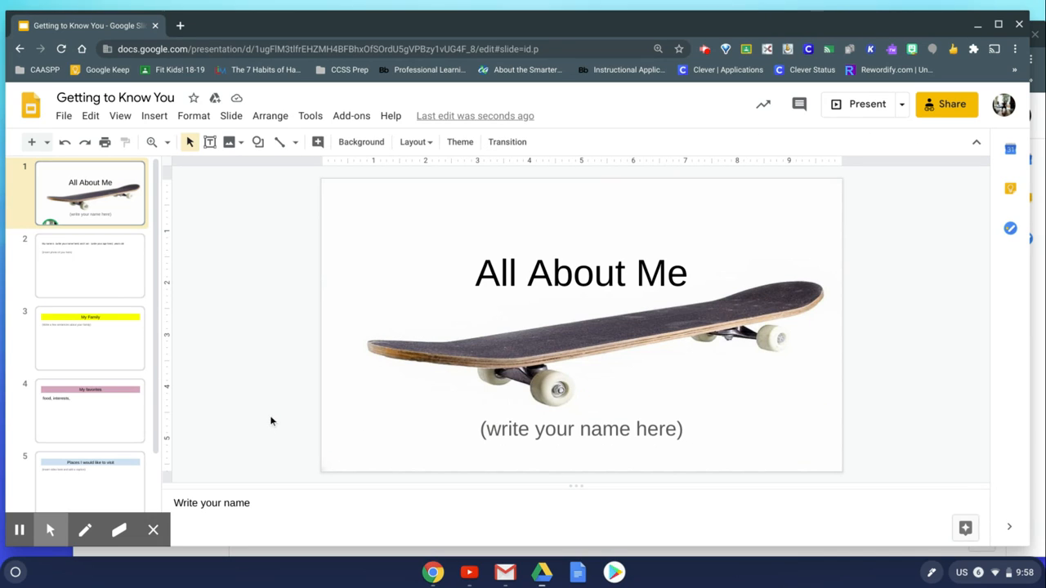
mouse_move(79, 266)
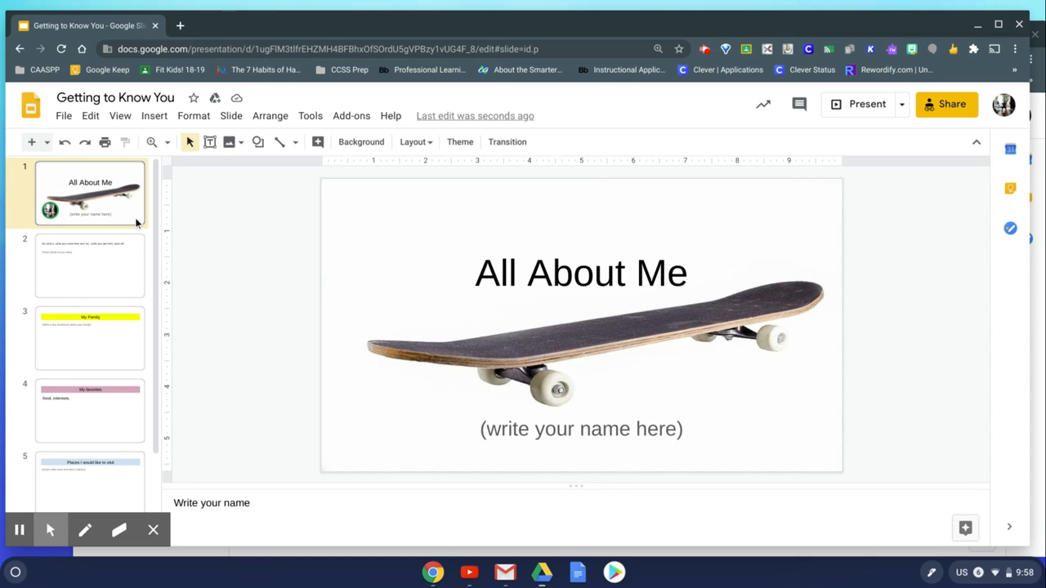
mouse_move(361, 142)
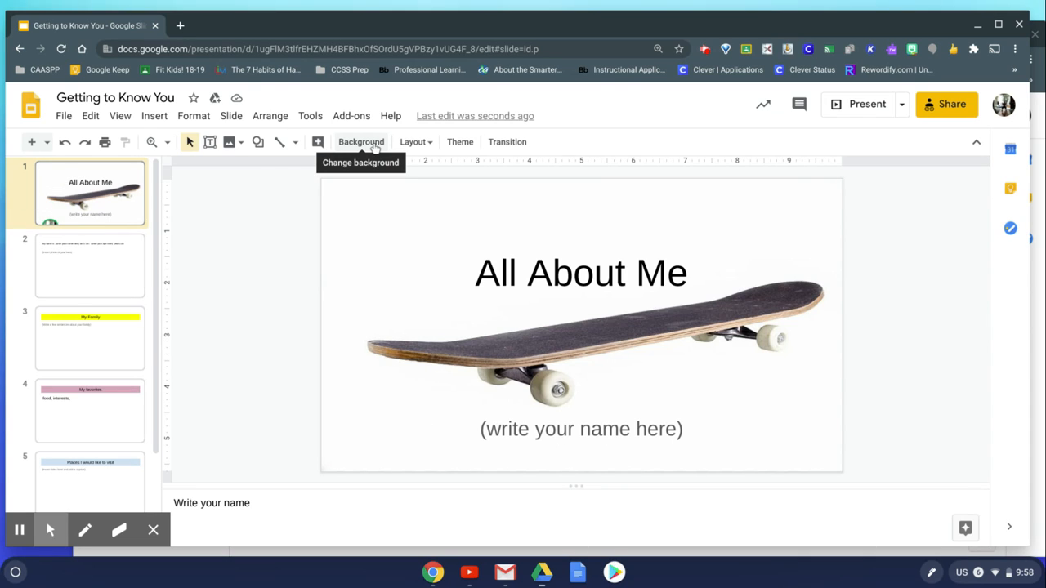